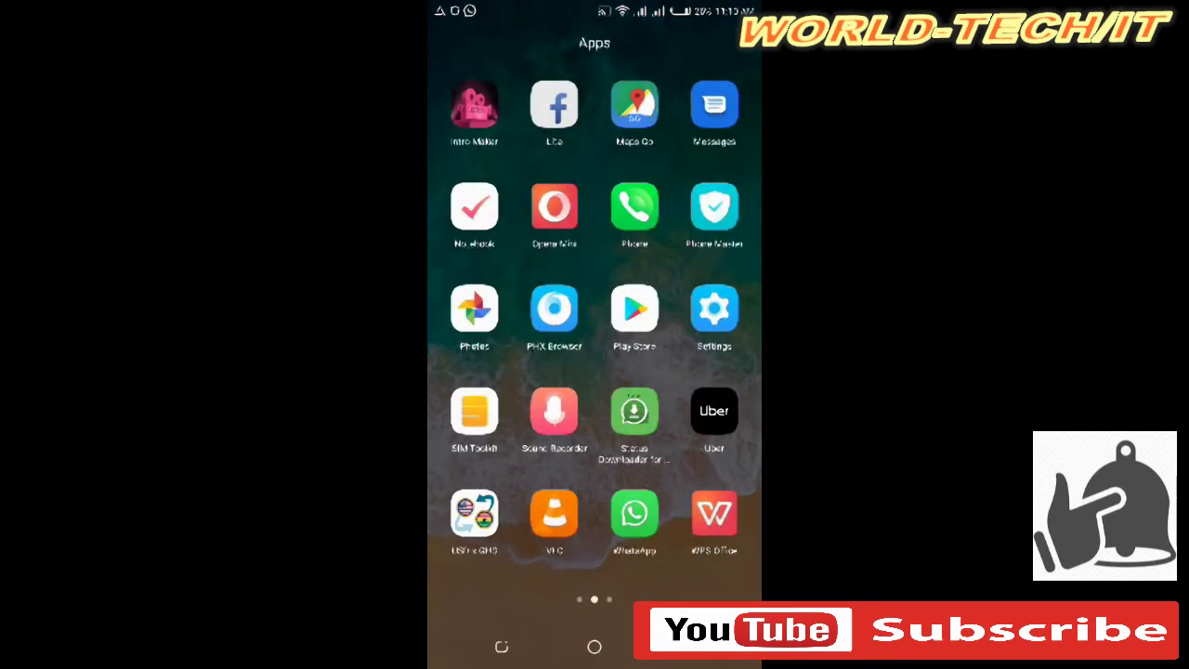
# Launch the Google Play Store from the app drawer.
pyautogui.click(634, 311)
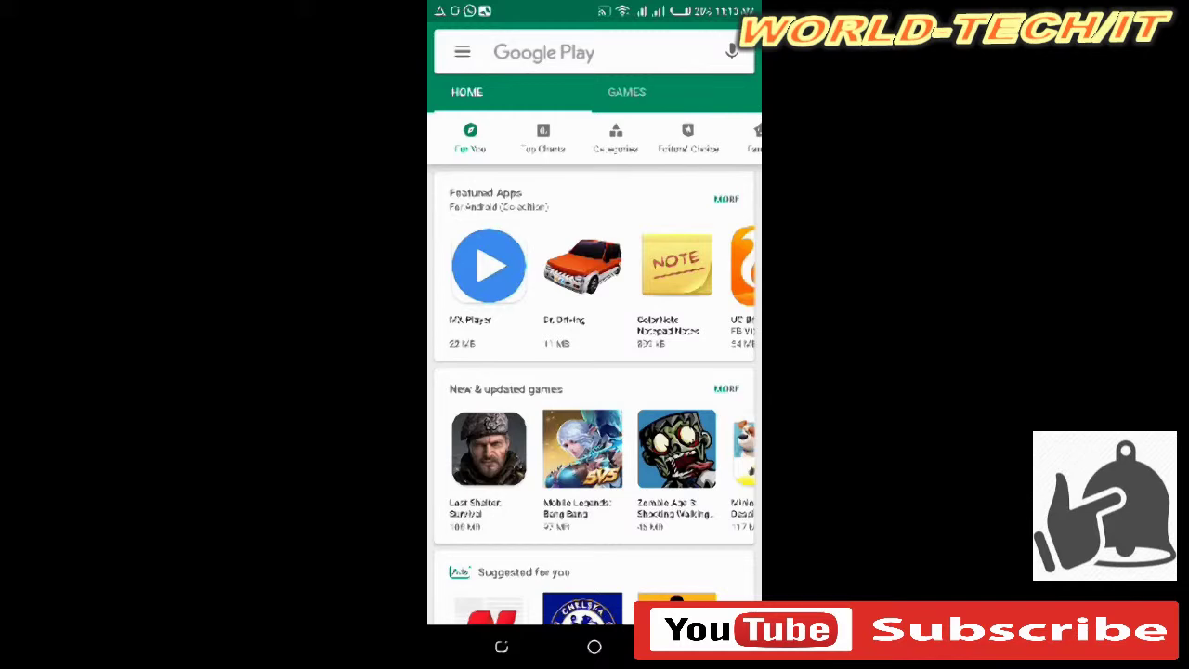
# Search Google Play for 'whatsapp status downloader'.
pyautogui.click(594, 52)
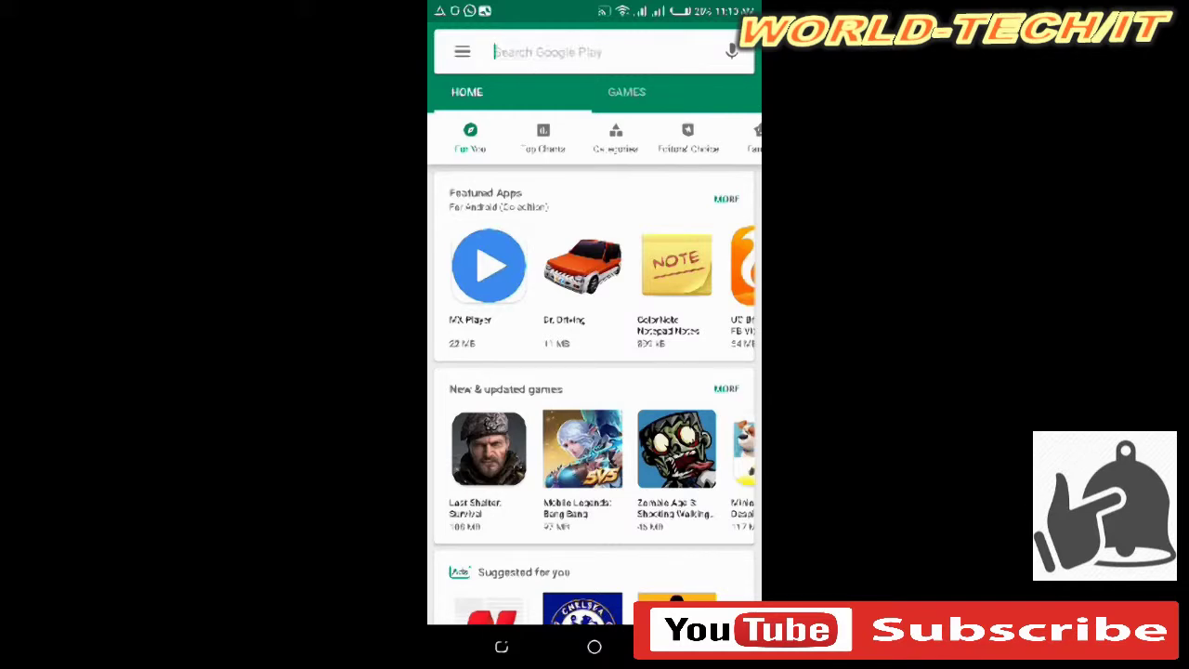
pyautogui.click(595, 51)
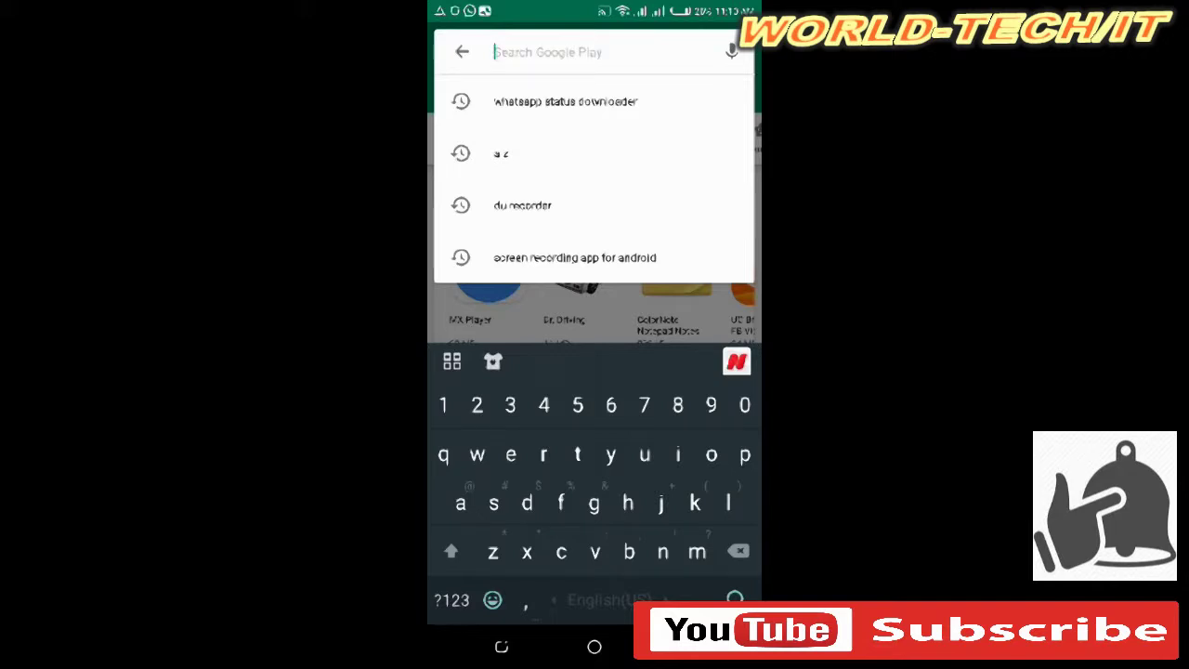
pyautogui.write('whatsa')
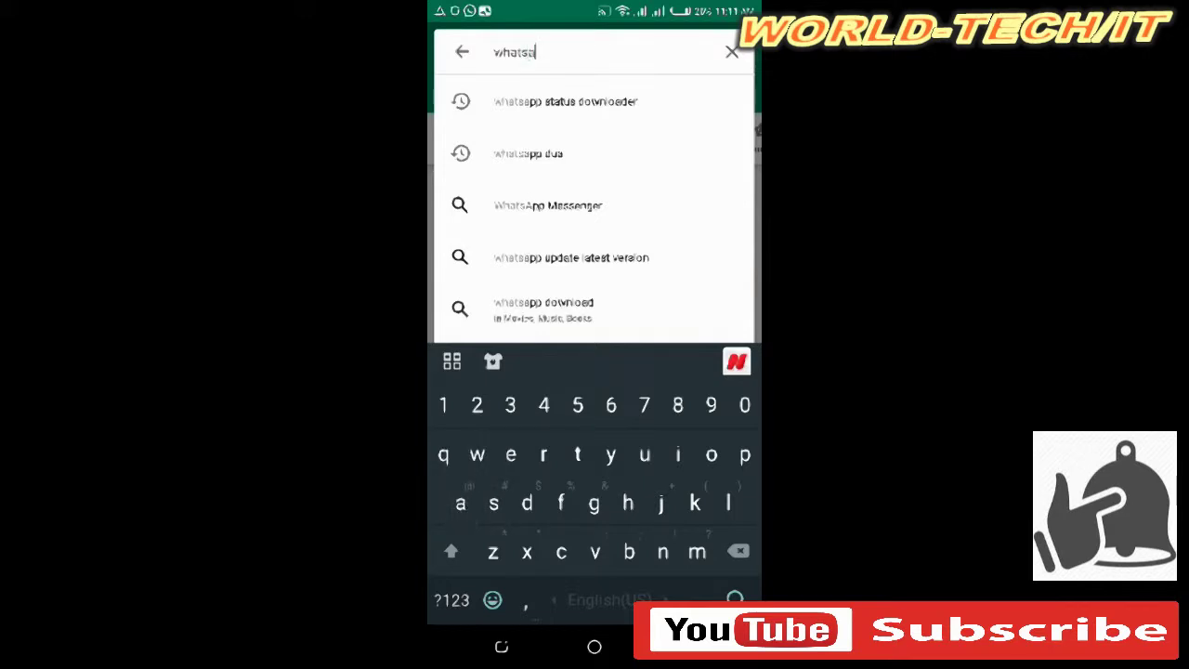
pyautogui.write('pp')
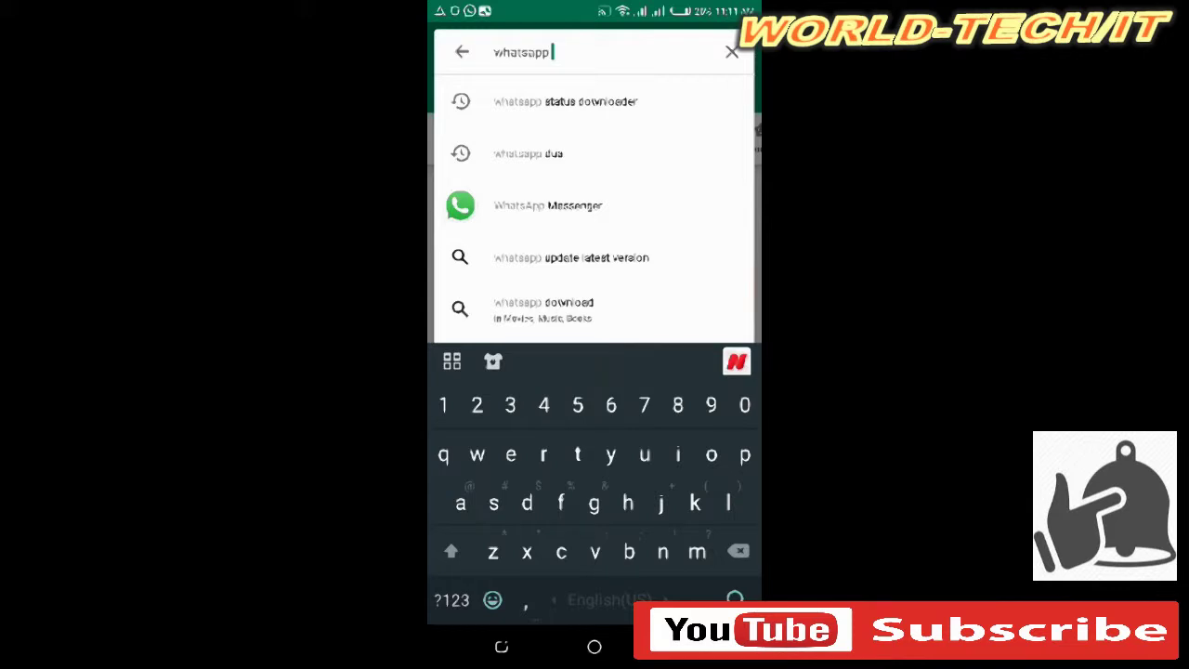
pyautogui.write('stu')
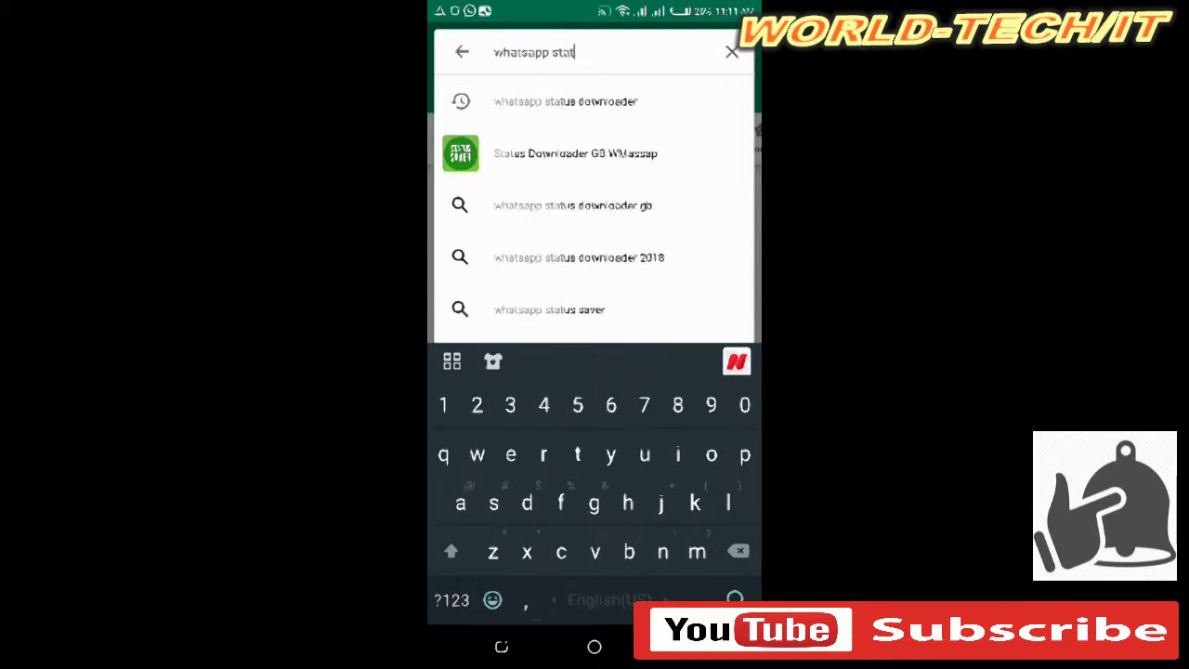
pyautogui.write('us')
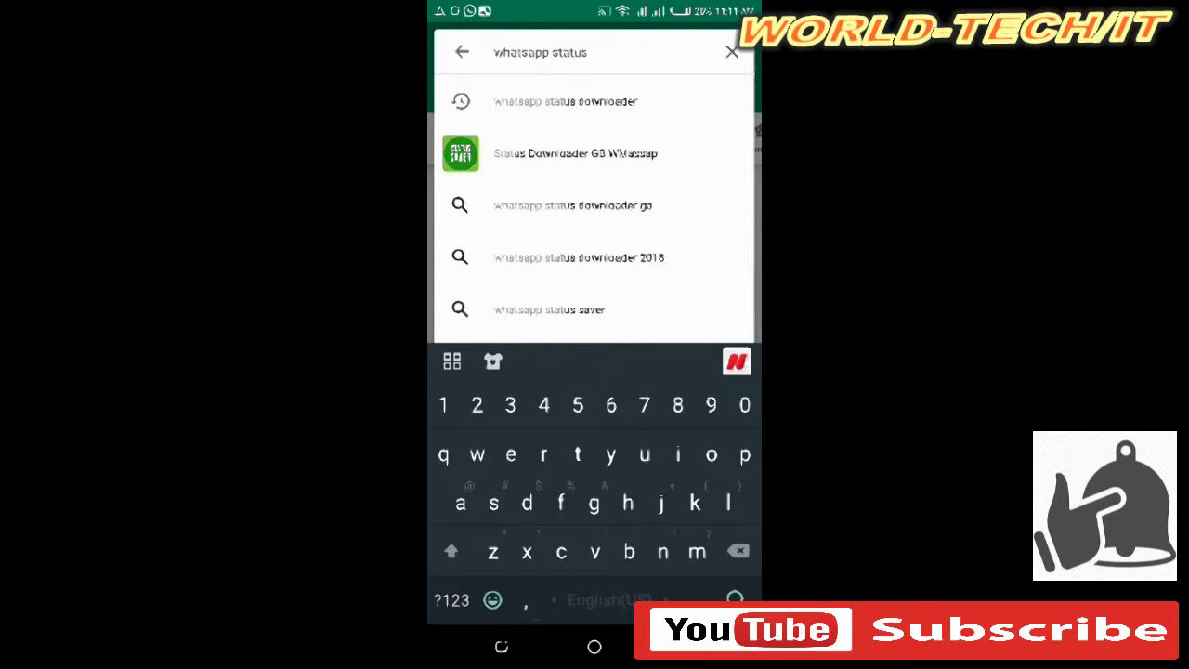
pyautogui.write('dd')
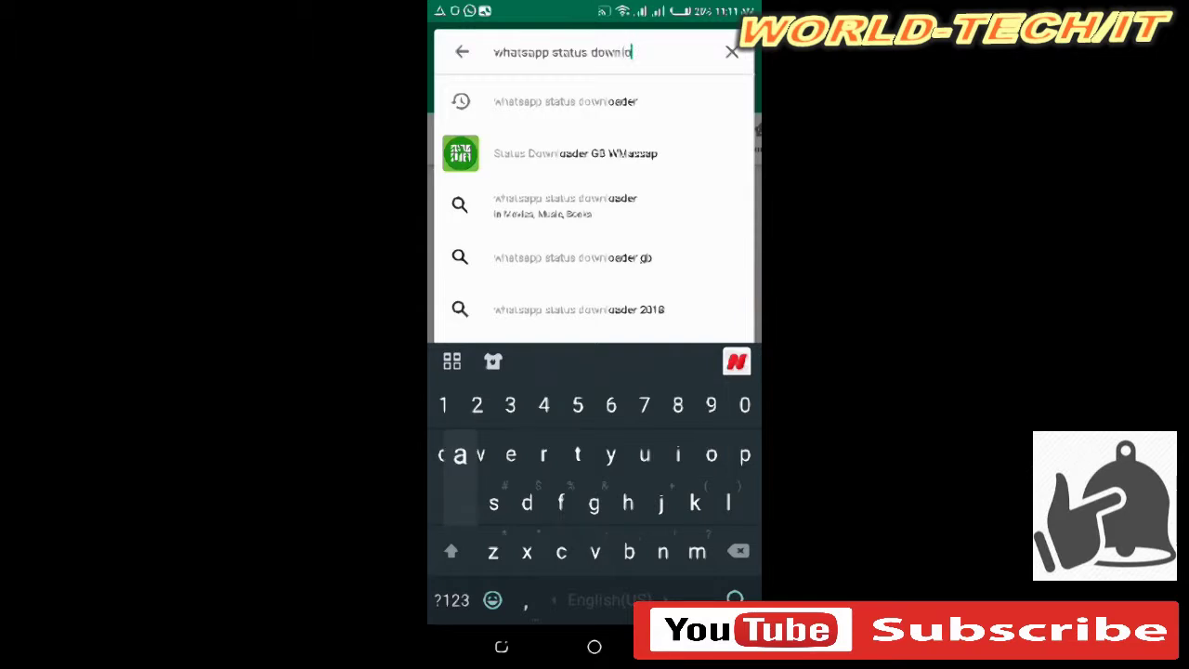
pyautogui.write('er')
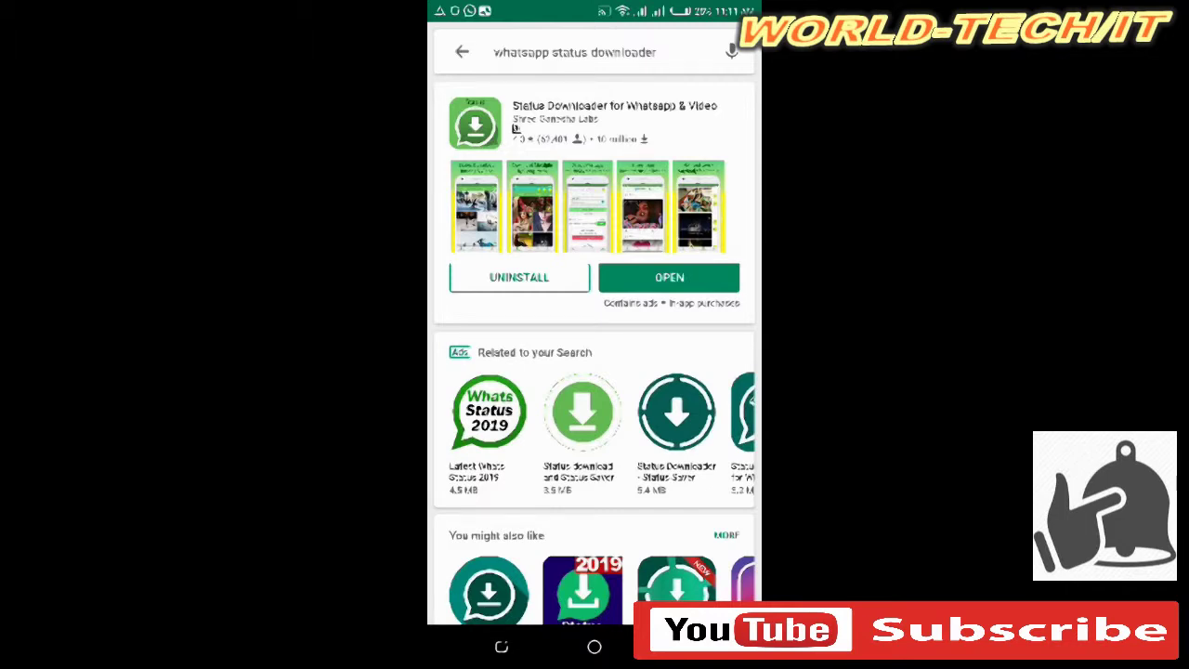
# Open the installed Status Downloader for Whatsapp & Video app from its result.
pyautogui.click(669, 277)
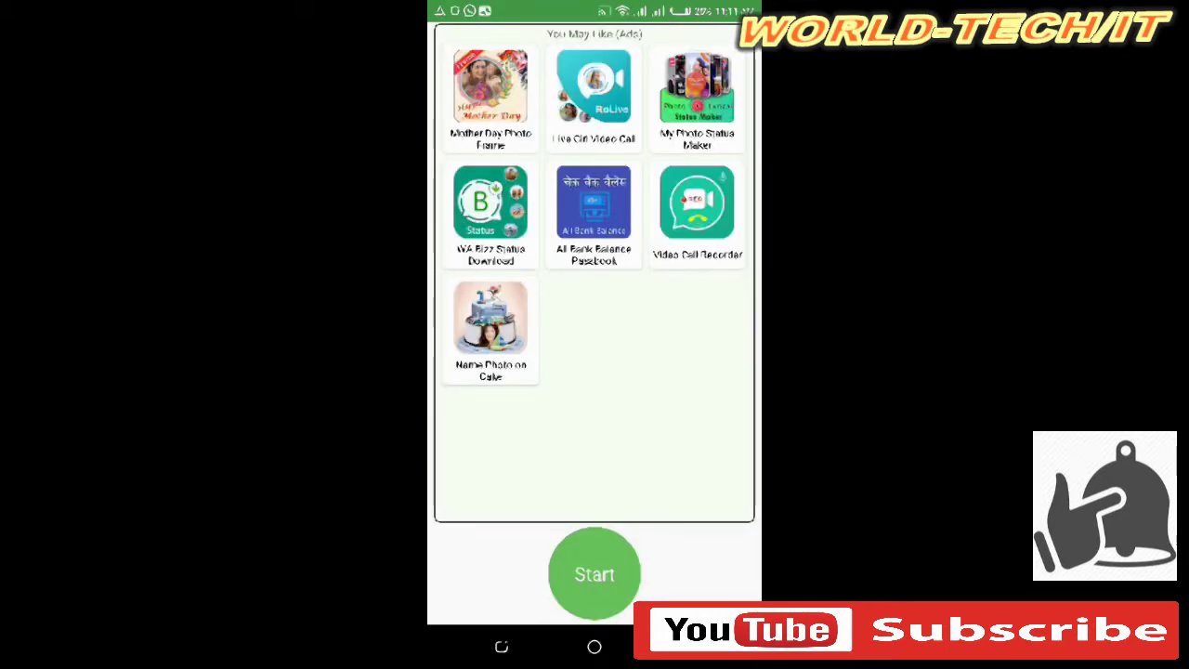
# Start the app and scroll through the saved status videos to the street-interview video.
pyautogui.click(594, 573)
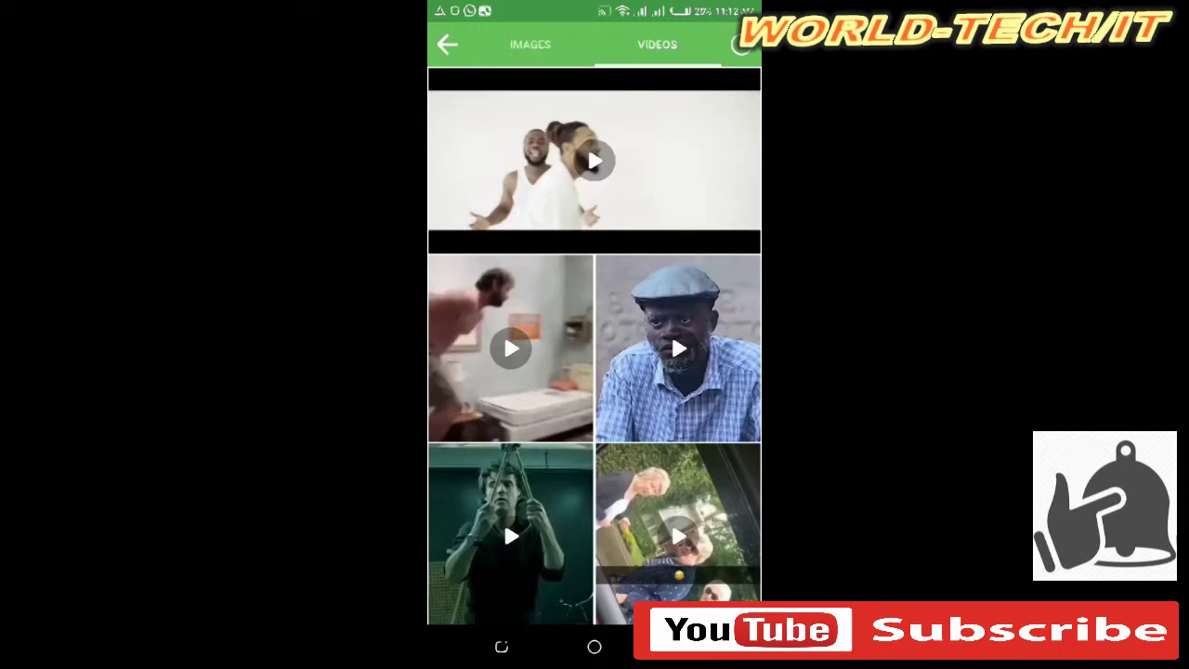
pyautogui.scroll(3)
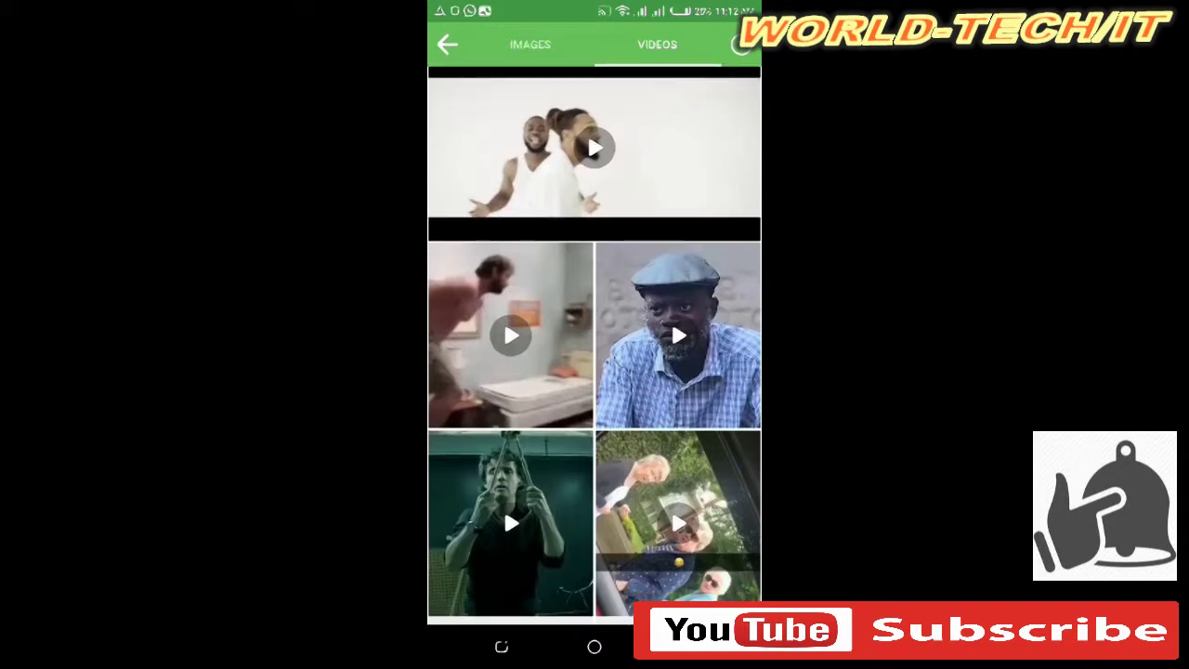
pyautogui.scroll(-3)
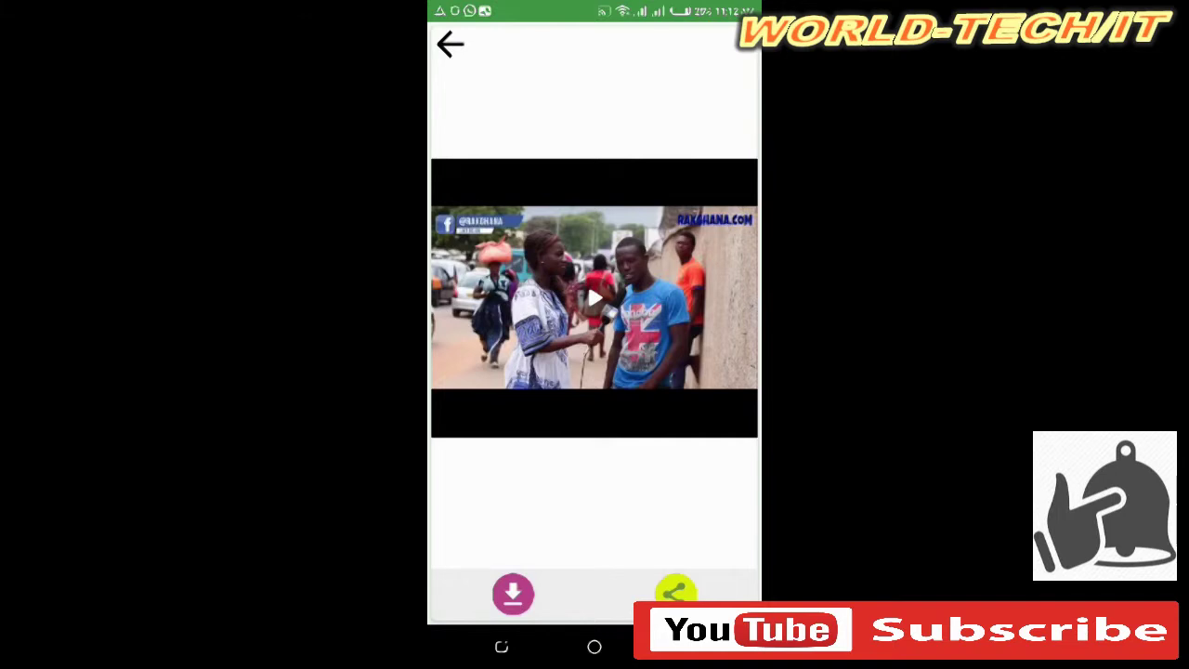
# Download the street-interview video and dismiss the Done confirmation.
pyautogui.click(513, 594)
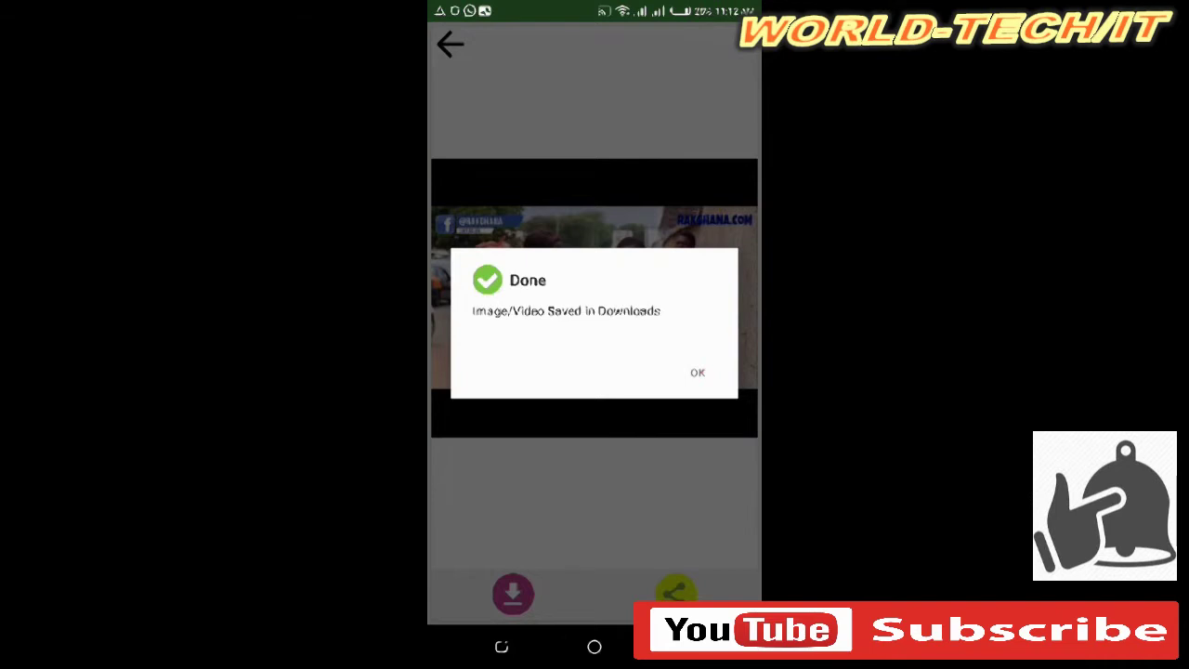
pyautogui.click(697, 373)
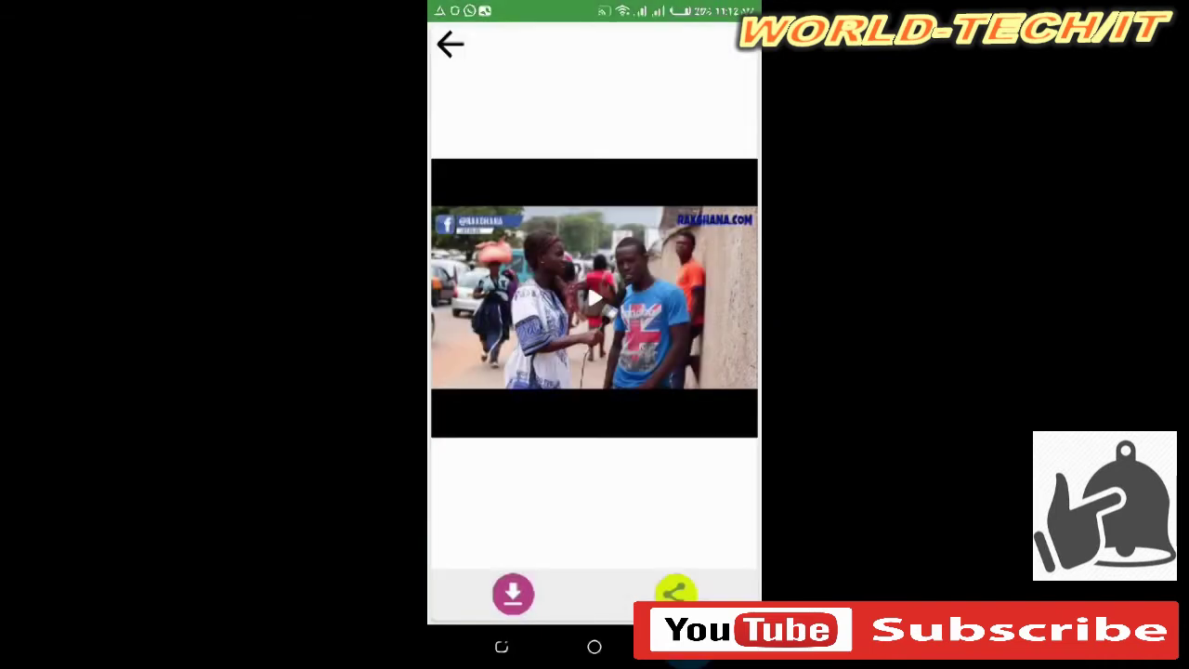